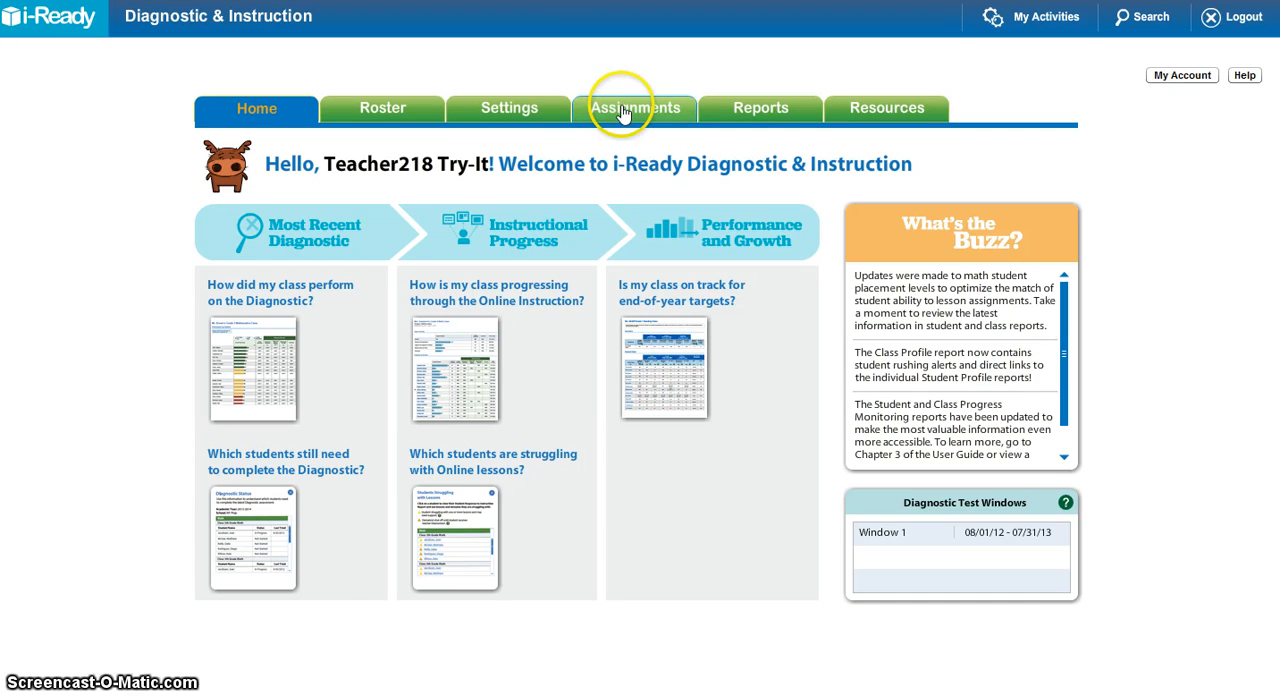
- Go to Assignments > Student Lesson Plan and expand the class list
click(635, 108)
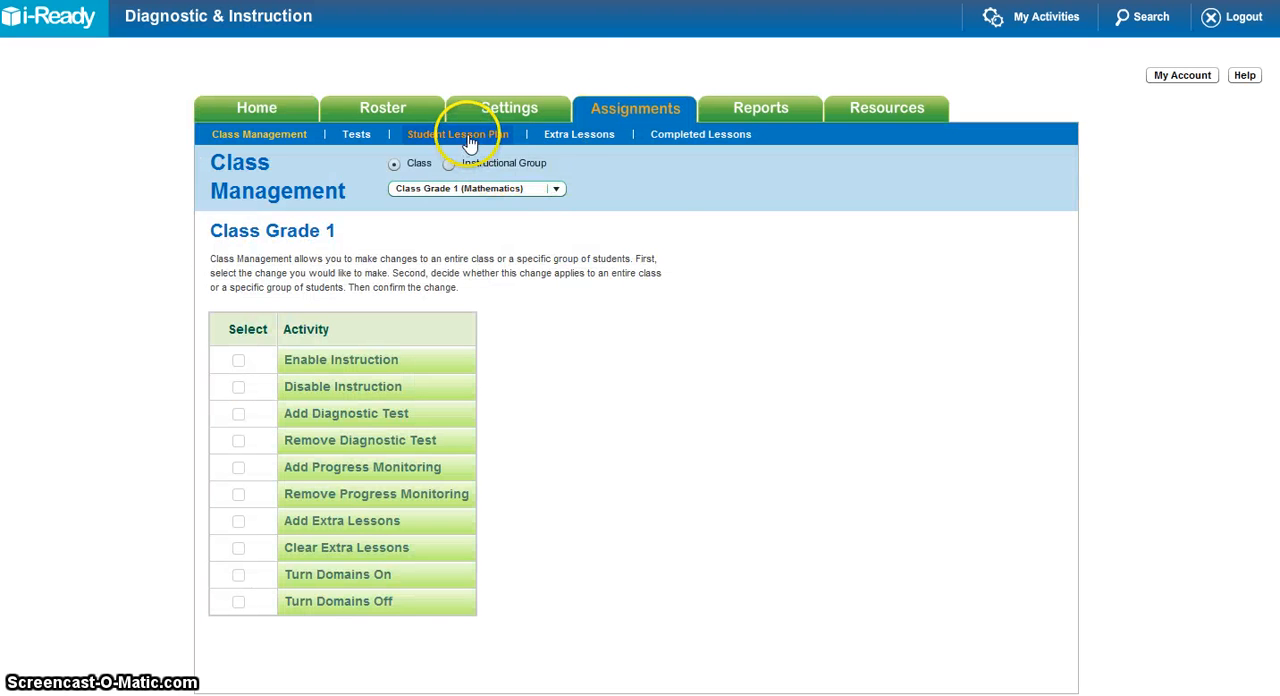
click(461, 134)
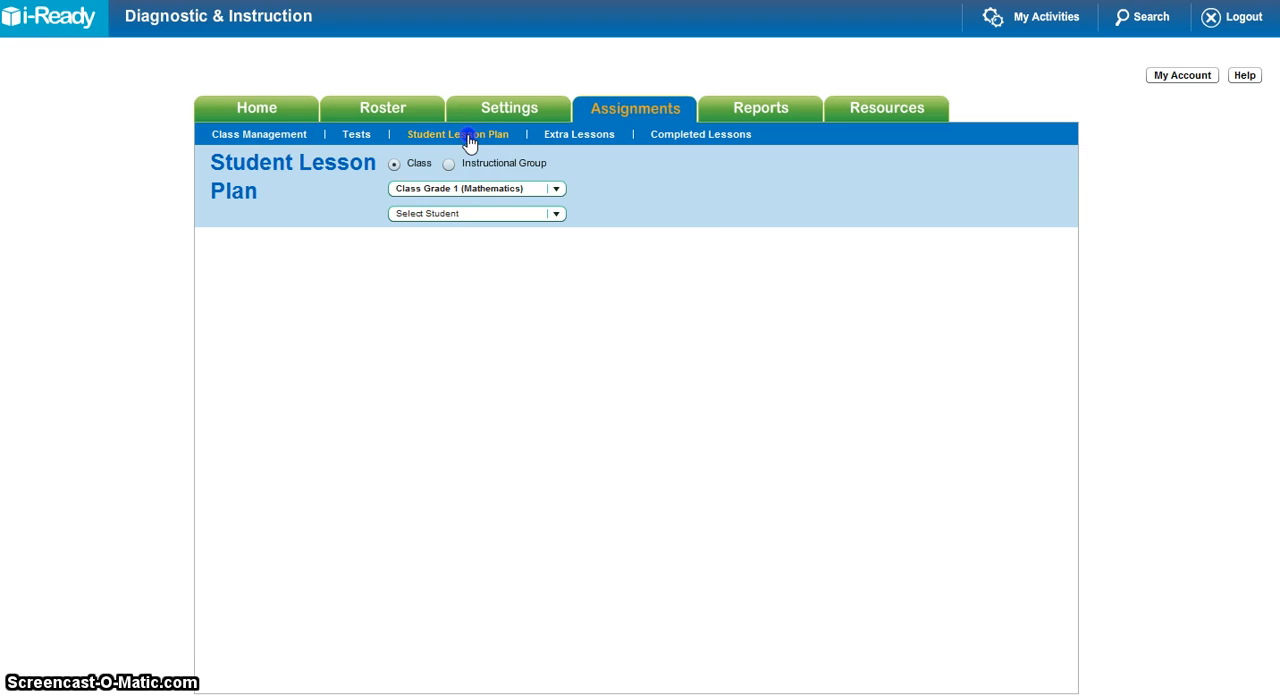
click(556, 188)
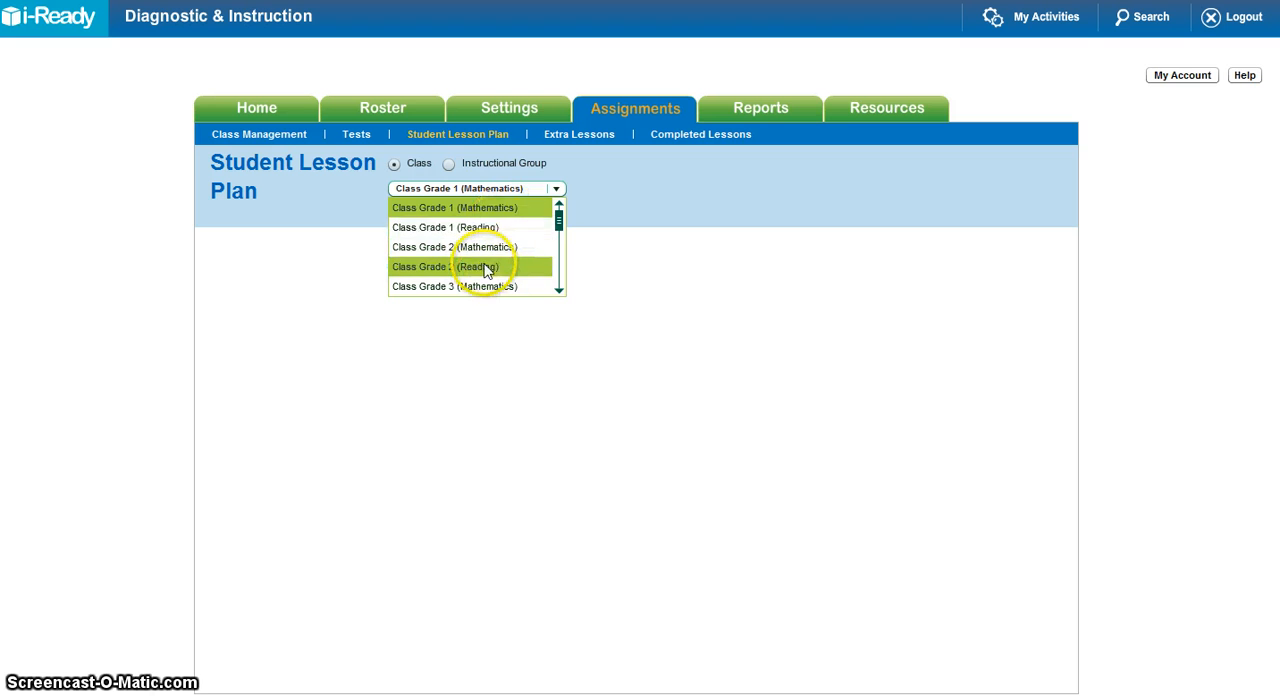
- Choose Class Grade 2 (Reading) and its first student to show their lesson plan
click(455, 266)
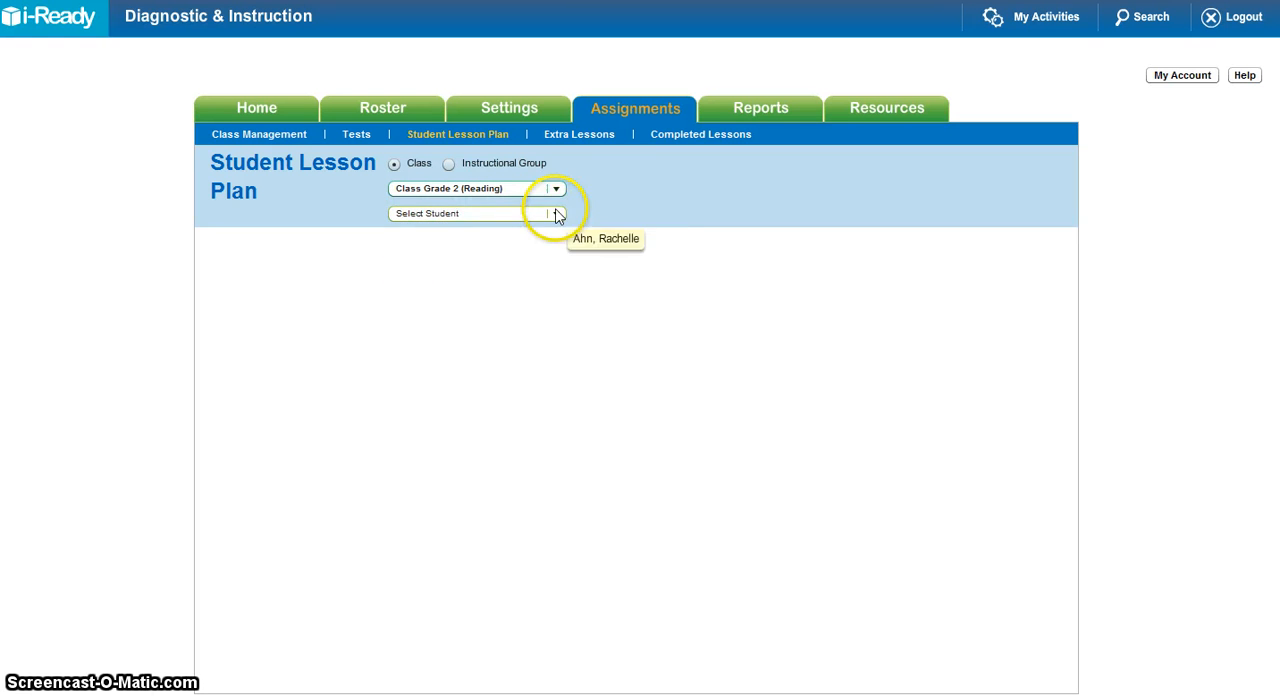
click(557, 213)
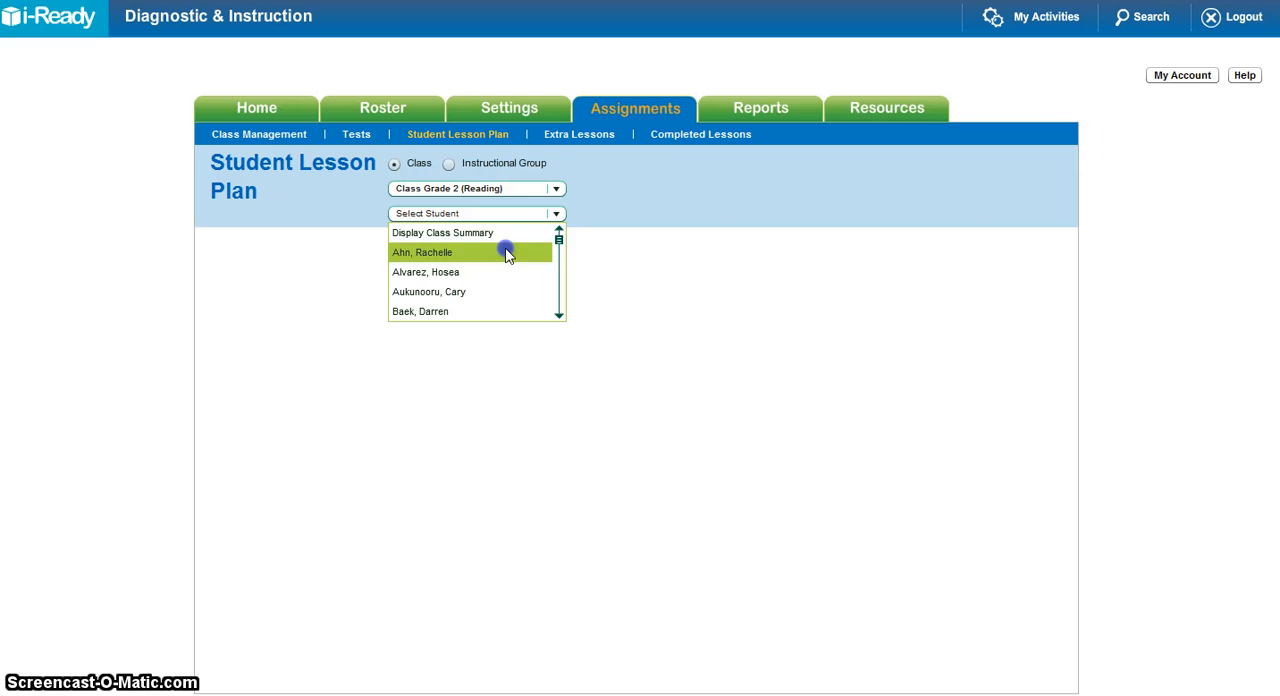
click(422, 252)
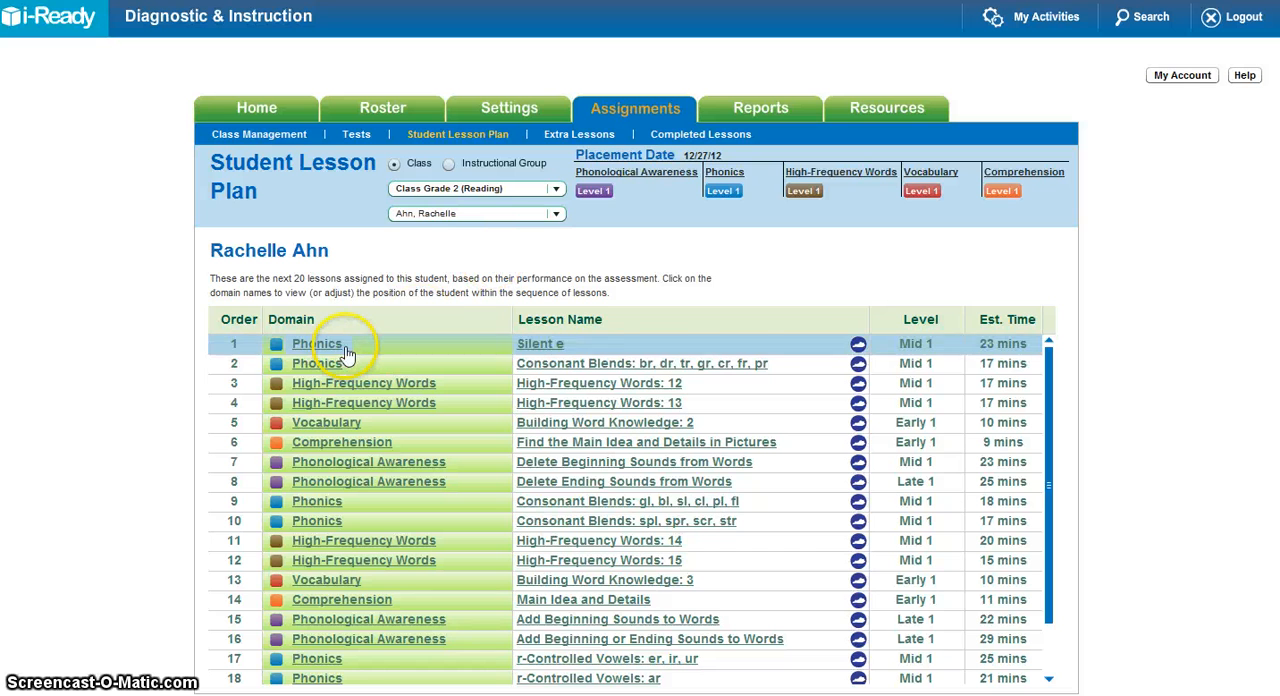
mouse_move(574, 319)
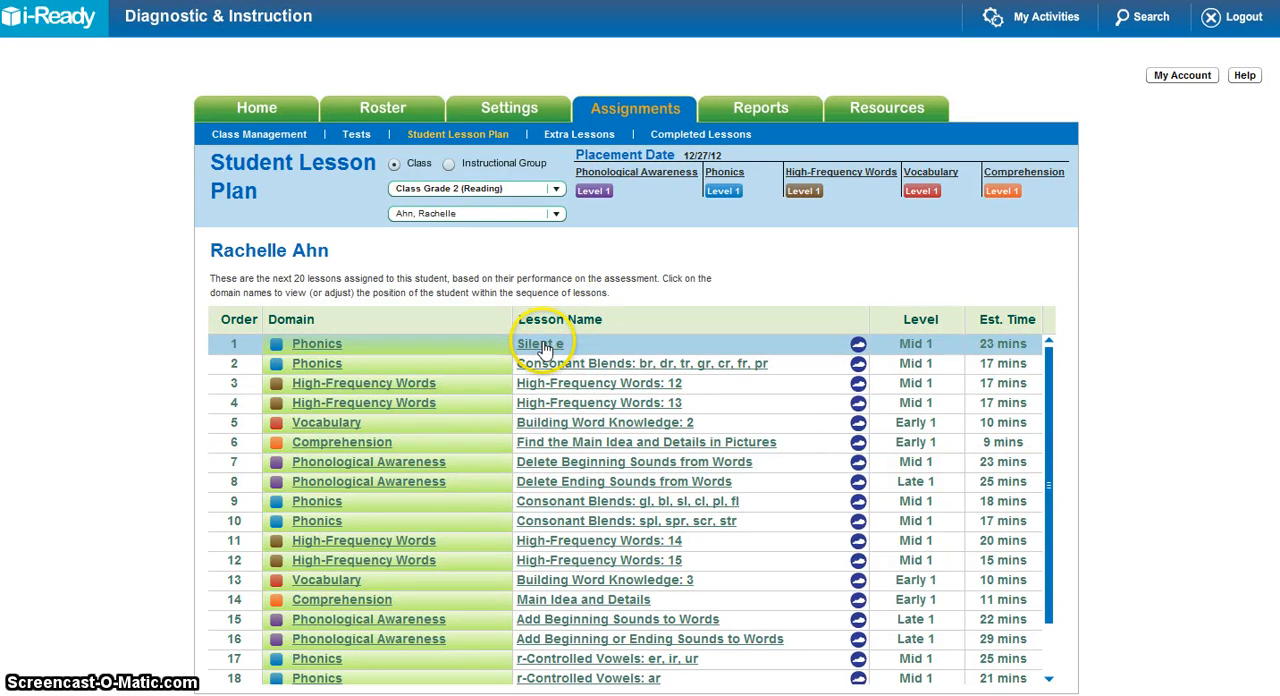
click(541, 343)
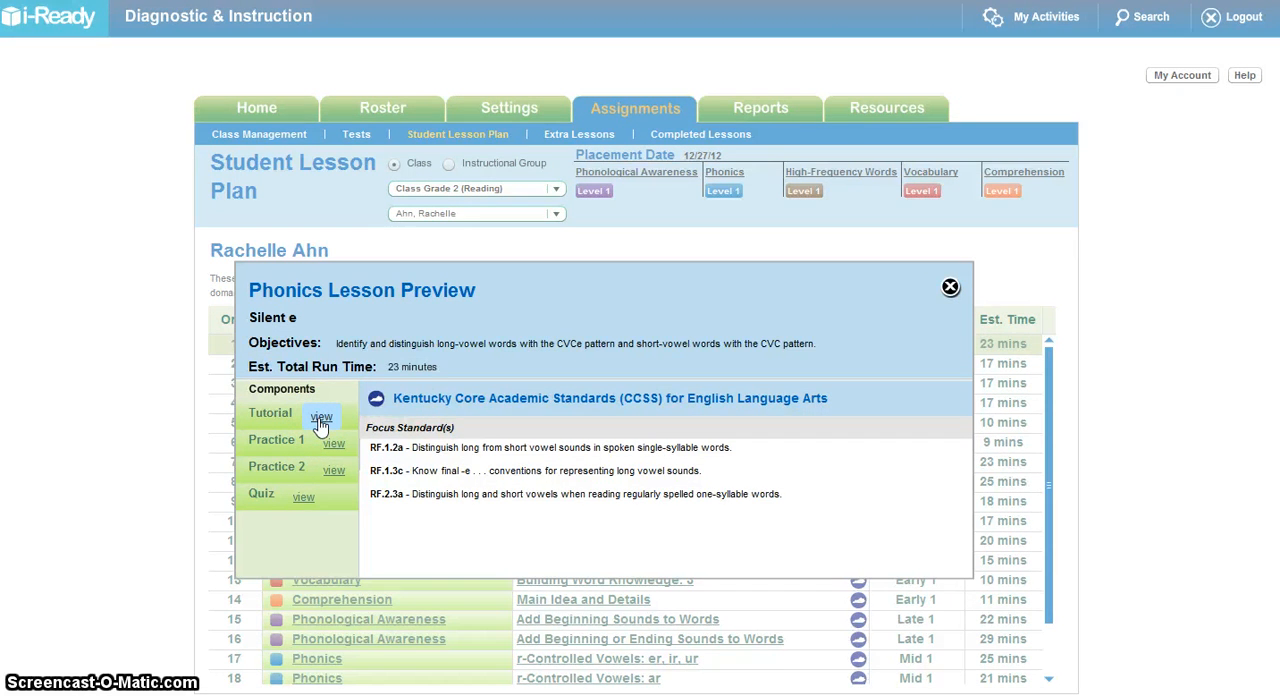
click(322, 416)
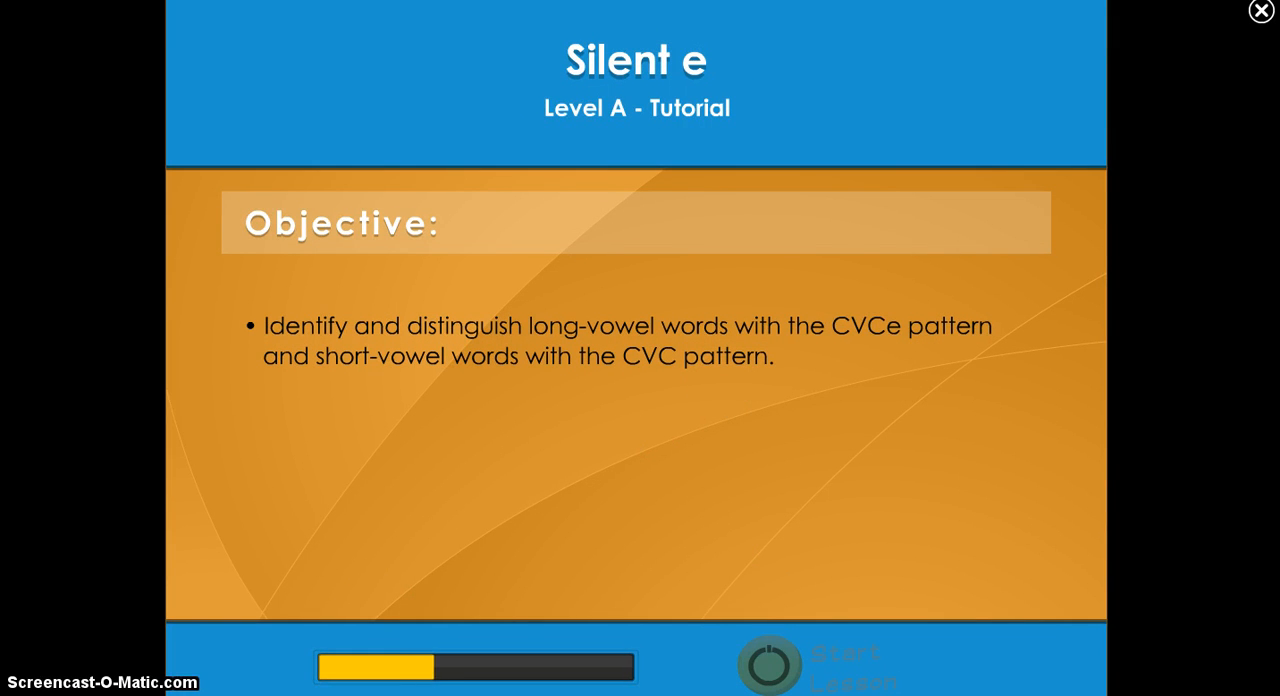
click(1256, 8)
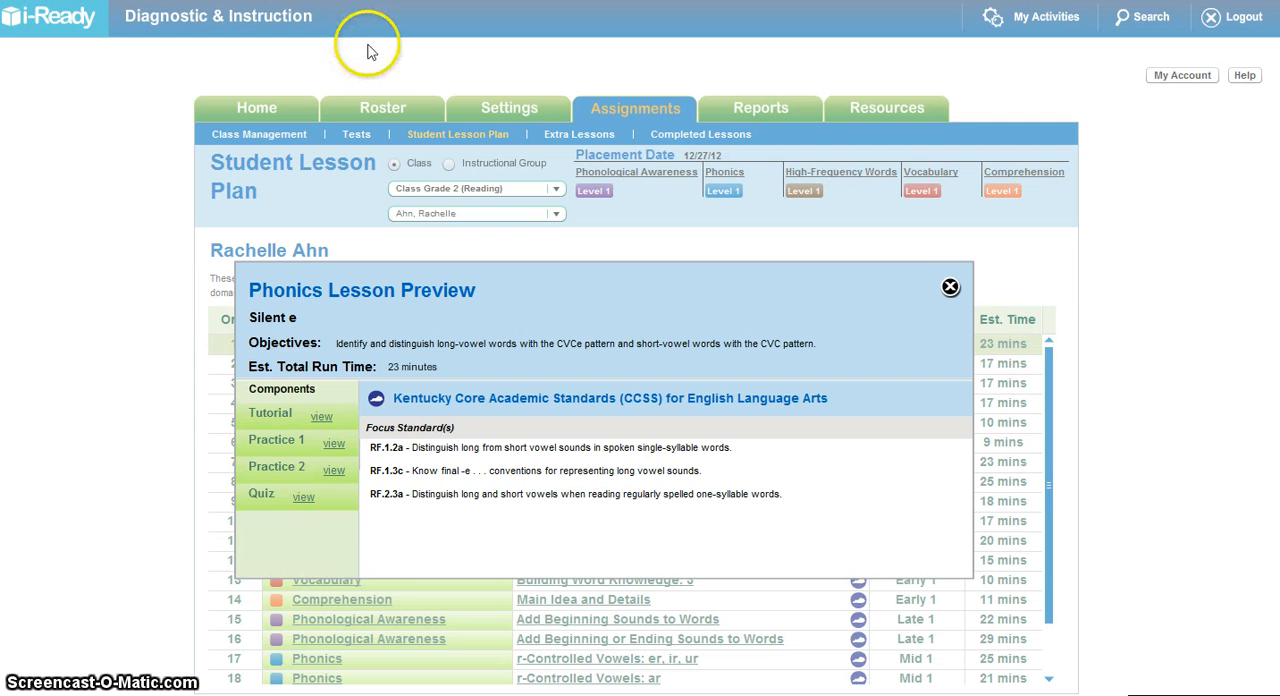
click(949, 286)
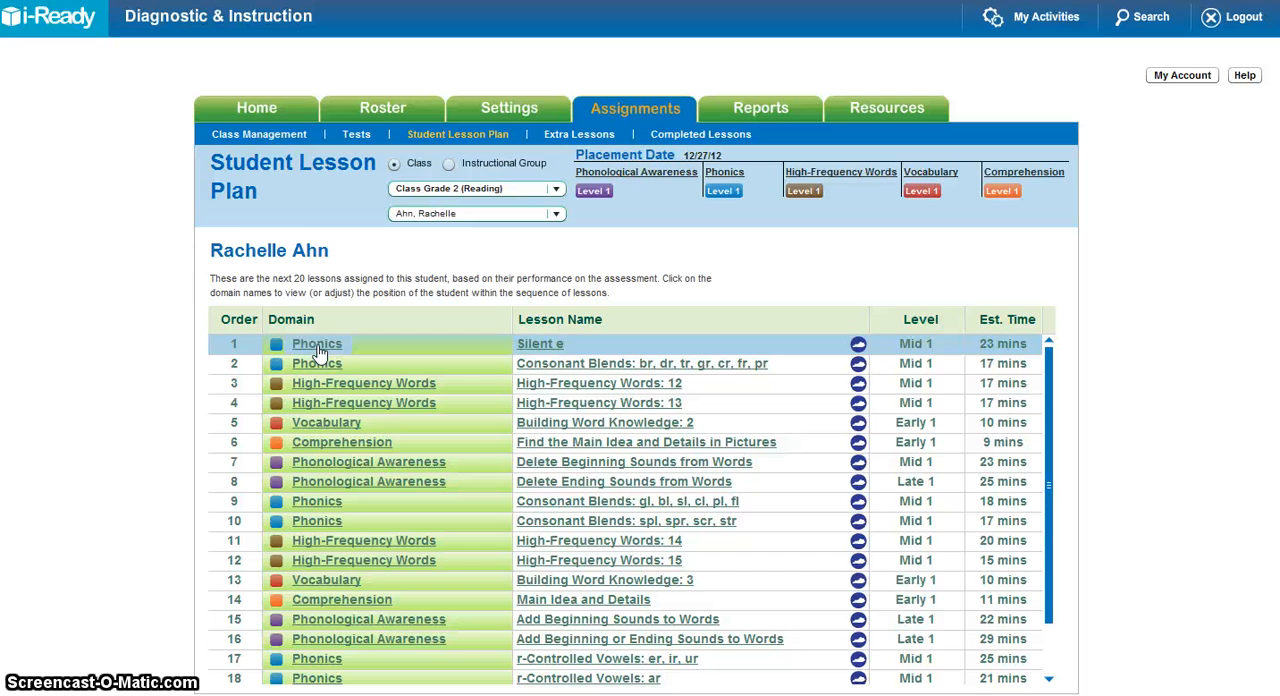
- Open the Phonics sequence and set a green adjusted placement at lesson 34, Silent e
click(317, 343)
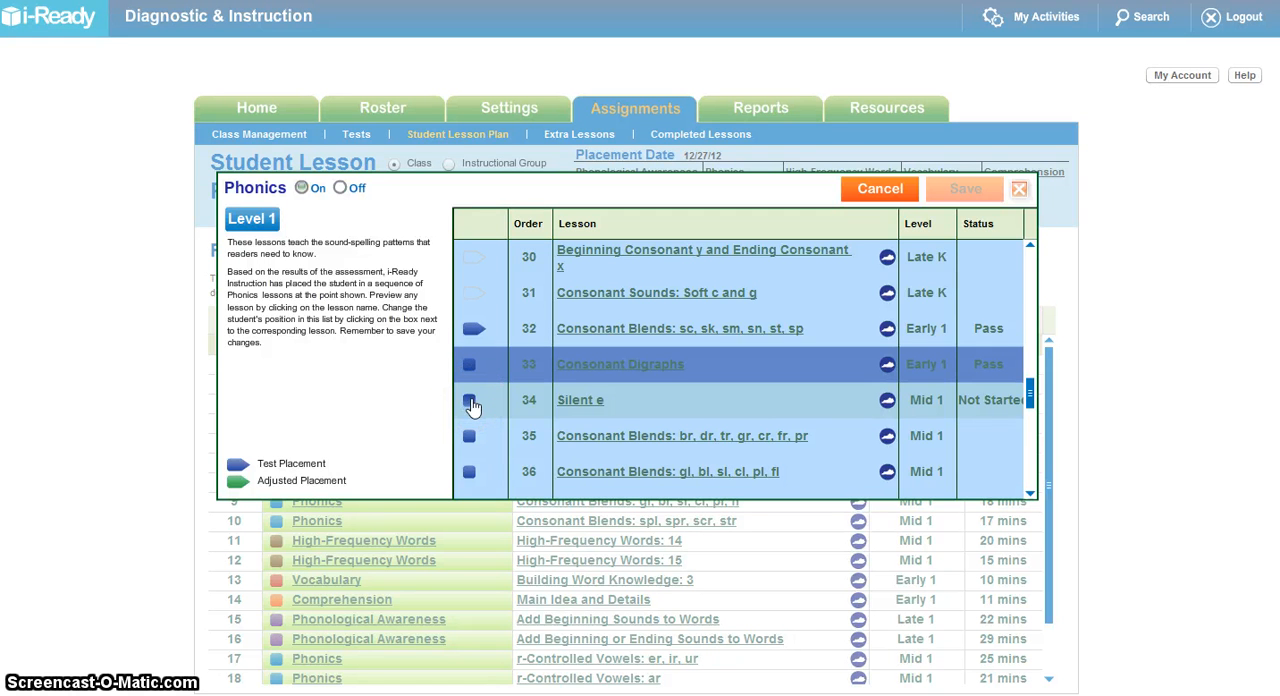
click(471, 402)
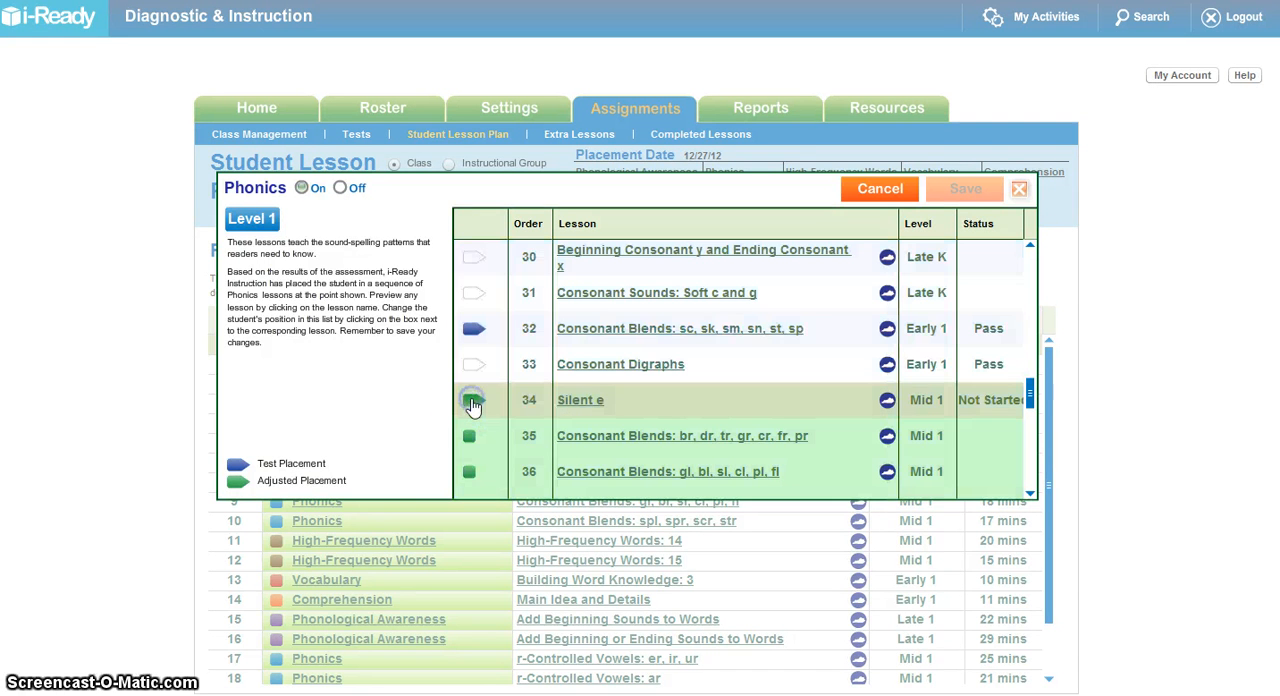
click(472, 403)
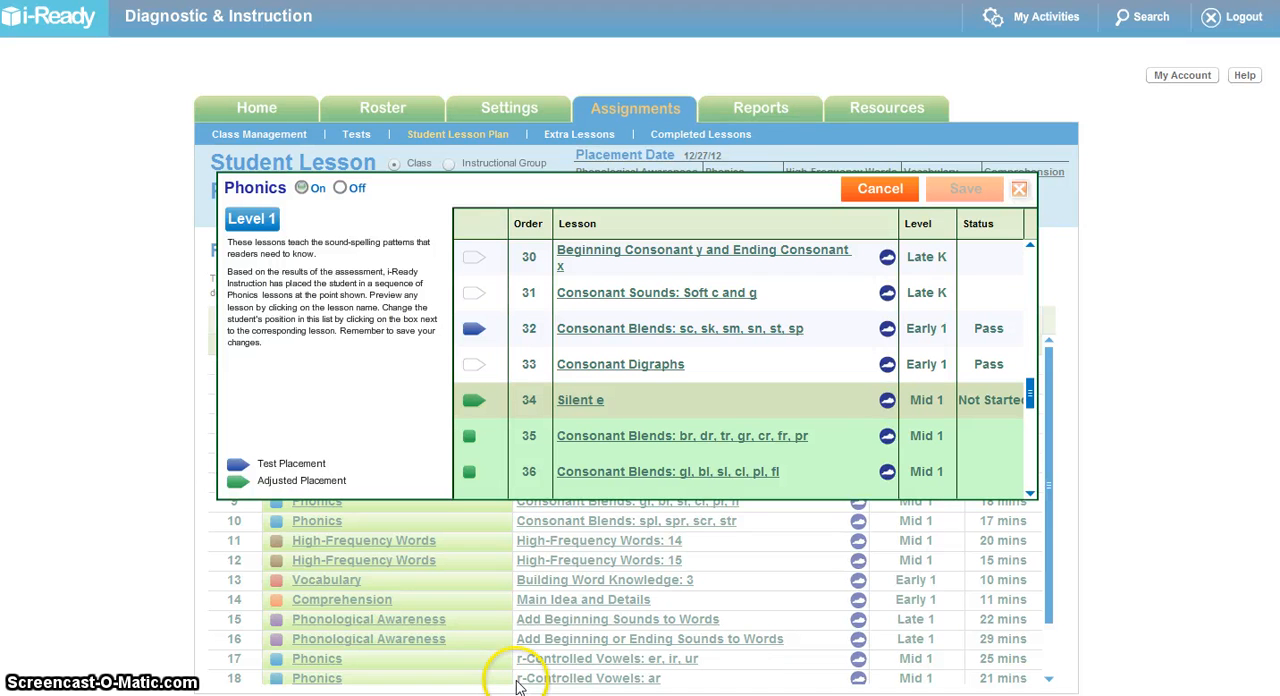
mouse_move(497, 611)
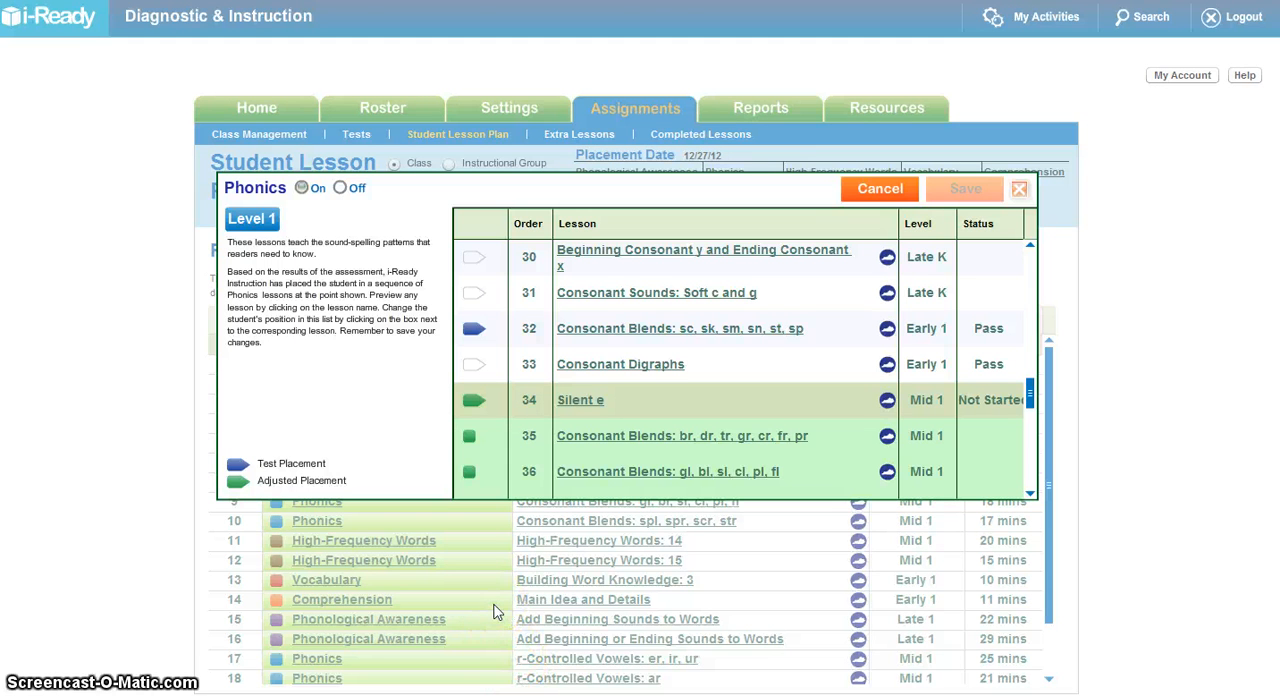